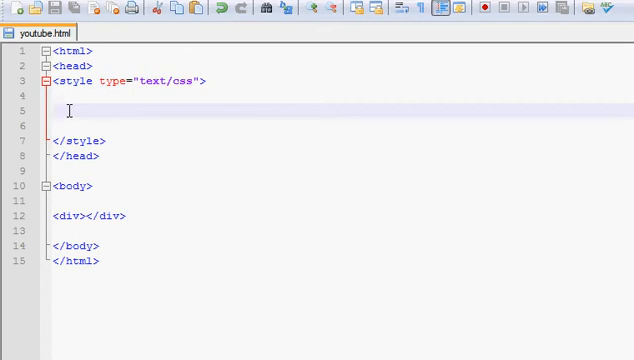
Step: Write a div rule with width 600px, height 900px and border 5px solid purple
{"action": "type", "text": "div{"}
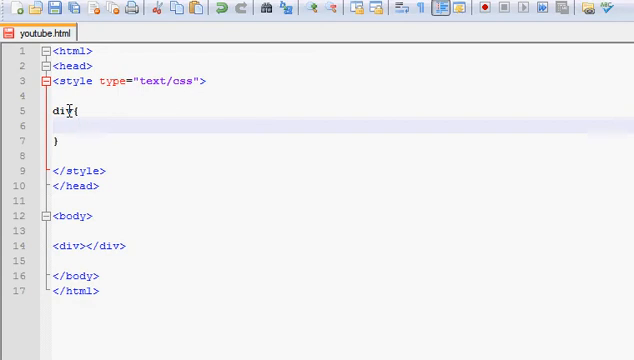
{"action": "type", "text": "width"}
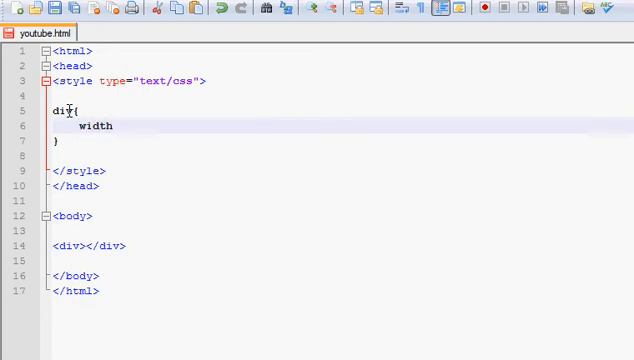
{"action": "type", "text": ":600px;"}
{"action": "type", "text": "height:"}
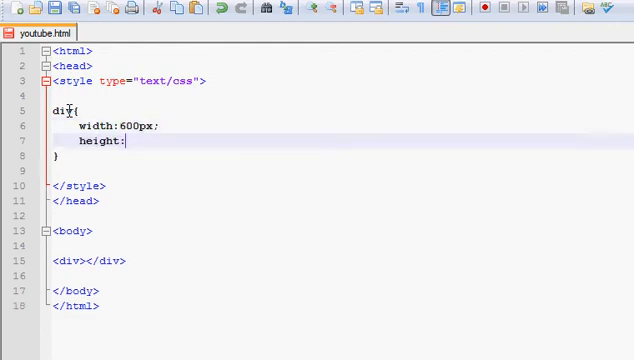
{"action": "type", "text": "900px;"}
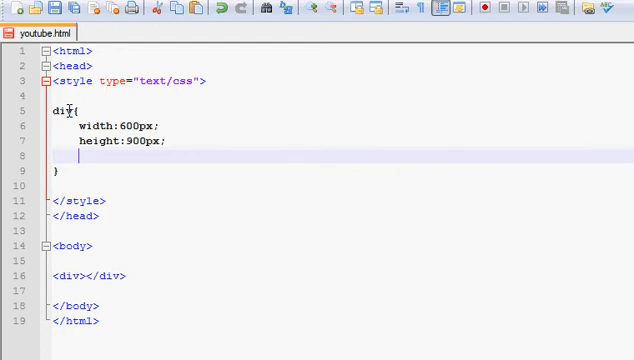
{"action": "type", "text": "border"}
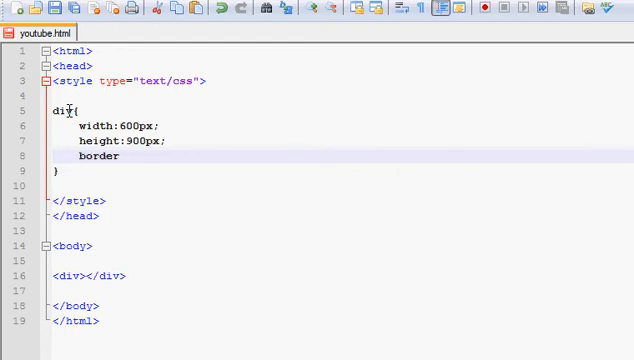
{"action": "type", "text": ":5"}
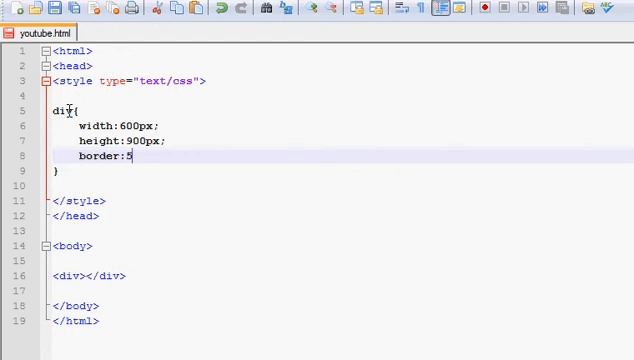
{"action": "type", "text": "px solid"}
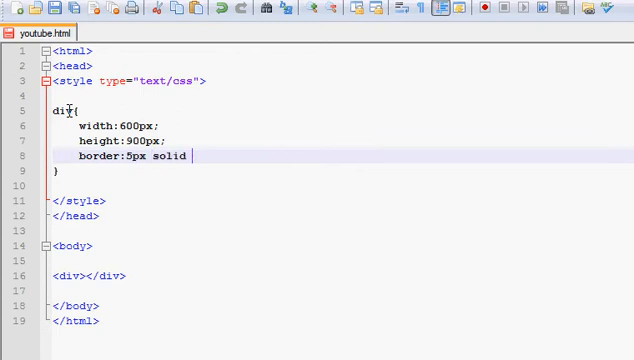
{"action": "type", "text": "pu"}
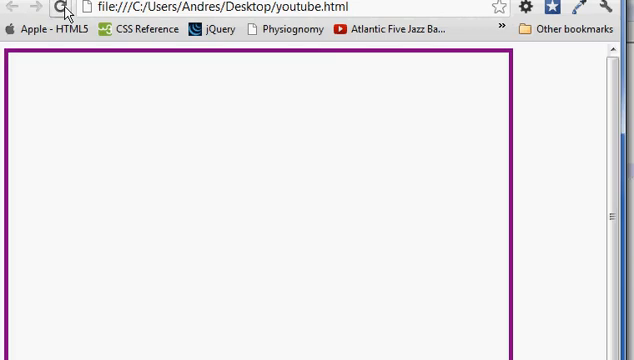
{"action": "mouse_move", "coordinate": [193, 107]}
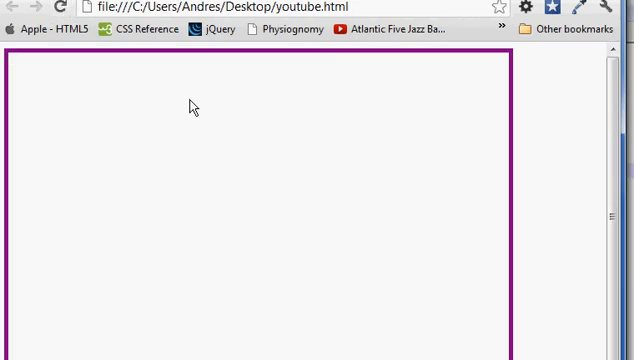
{"action": "mouse_move", "coordinate": [18, 157]}
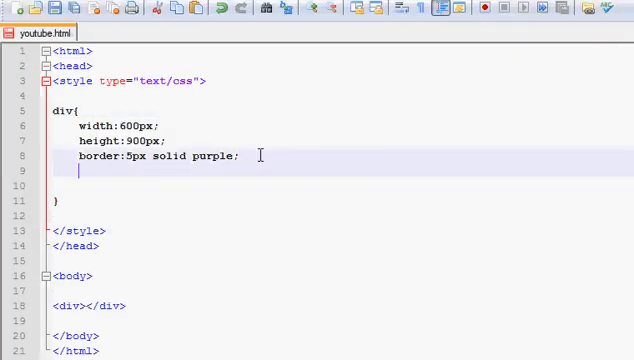
Step: Add float:right; to the div rule below the border line
{"action": "type", "text": "float:righ"}
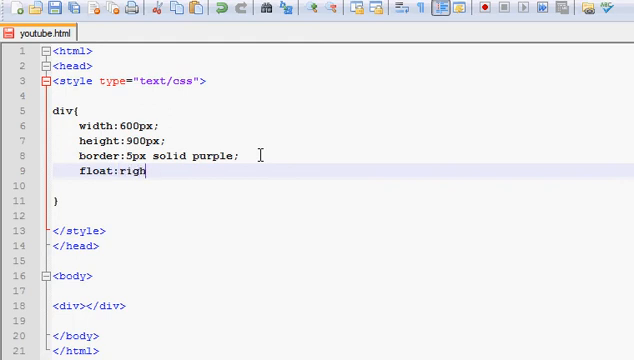
{"action": "type", "text": "t;"}
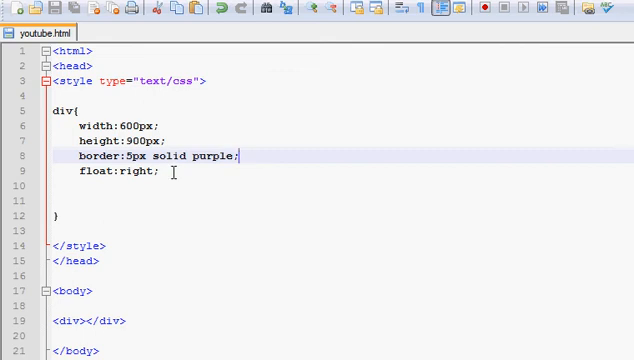
Step: Replace float:right; with margin: 0 auto; in the div rule
{"action": "double_click", "coordinate": [115, 174]}
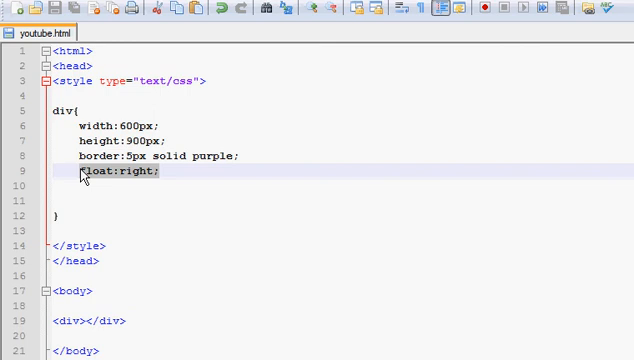
{"action": "type", "text": "margin"}
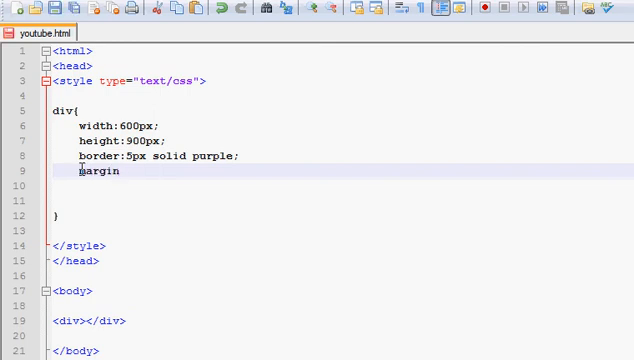
{"action": "type", "text": ":"}
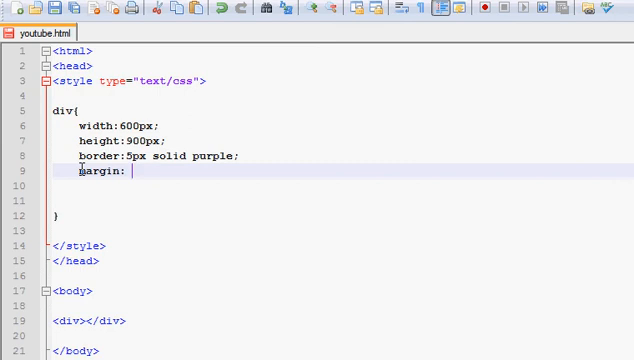
{"action": "type", "text": "0 au"}
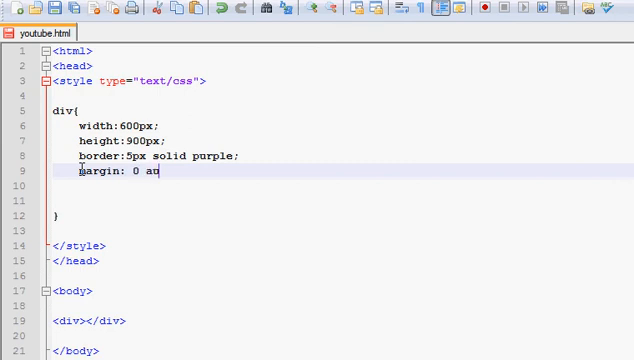
{"action": "type", "text": "to;"}
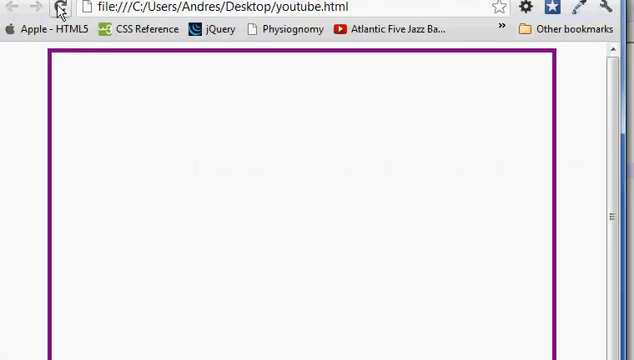
{"action": "mouse_move", "coordinate": [257, 302]}
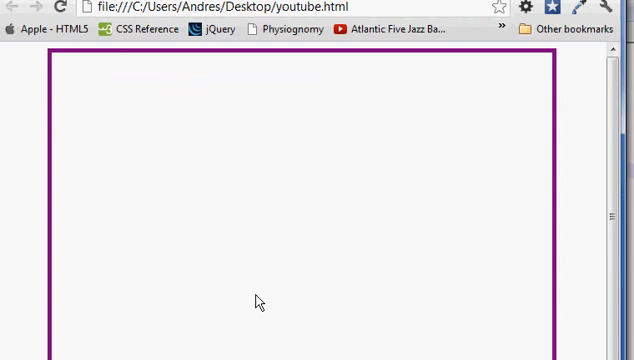